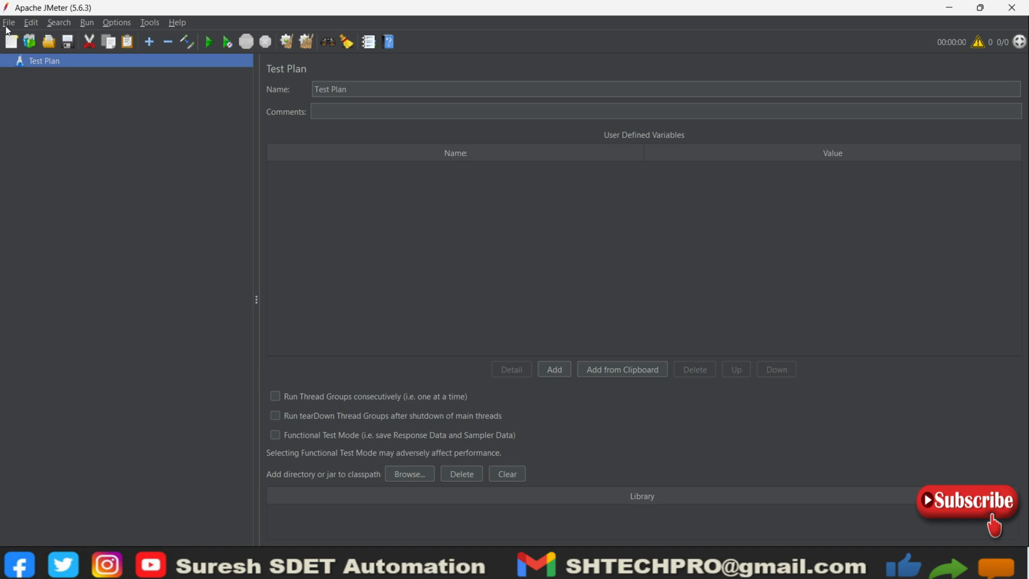
mouse_move(133, 23)
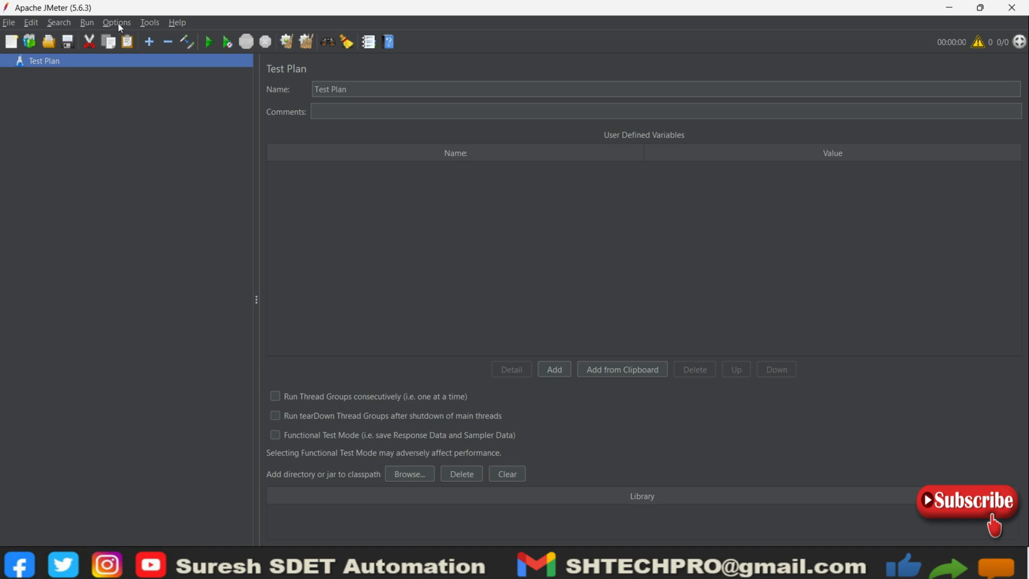
mouse_move(53, 24)
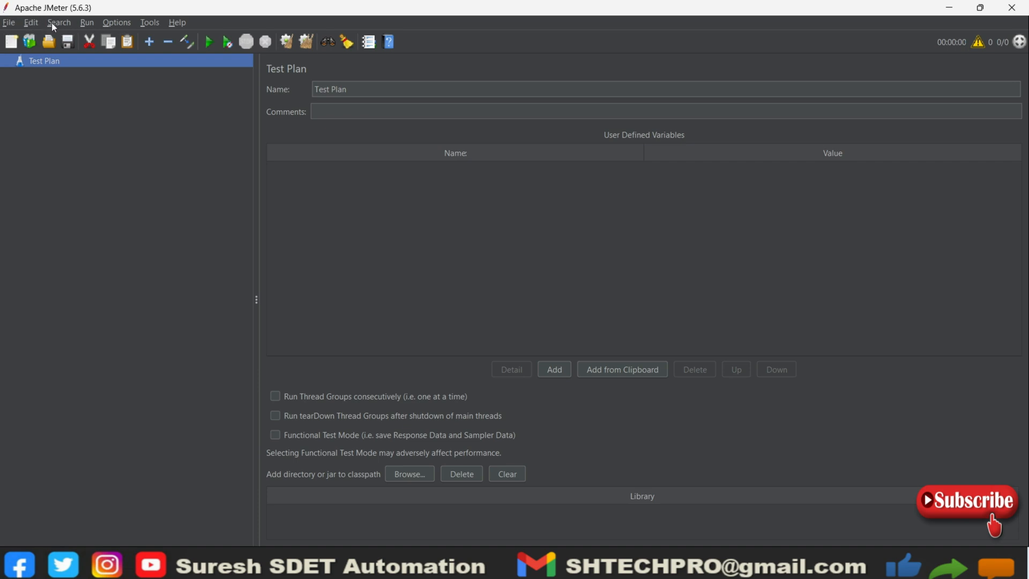
Check the Options menu for a Plugins Manager entry, then dismiss the menu.
left_click(117, 22)
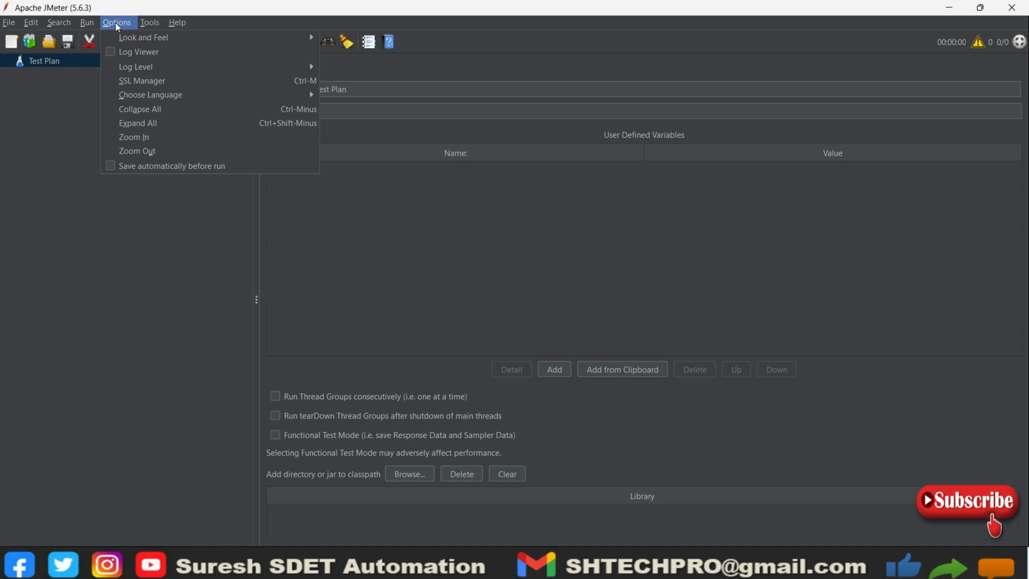
mouse_move(144, 202)
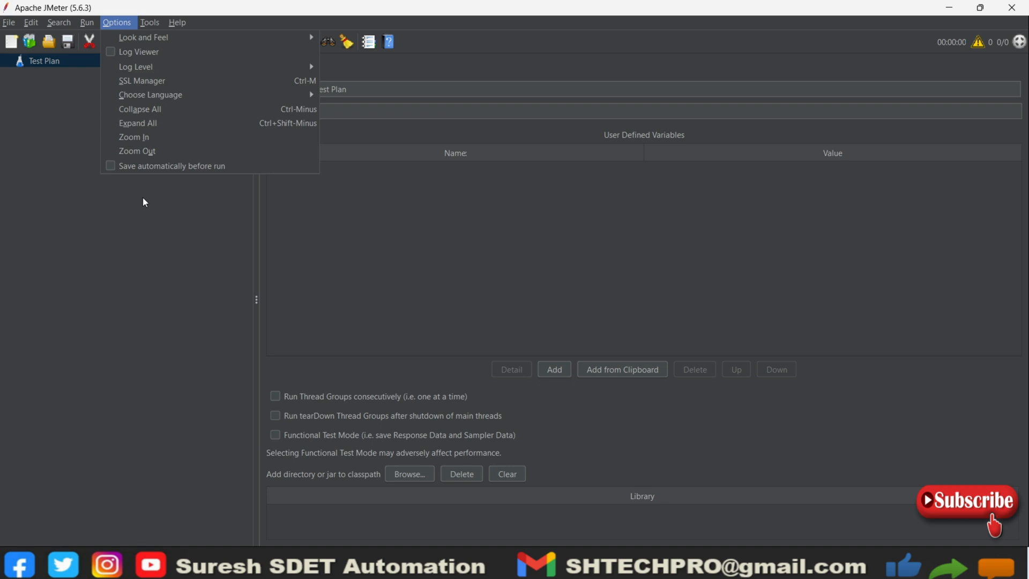
left_click(326, 217)
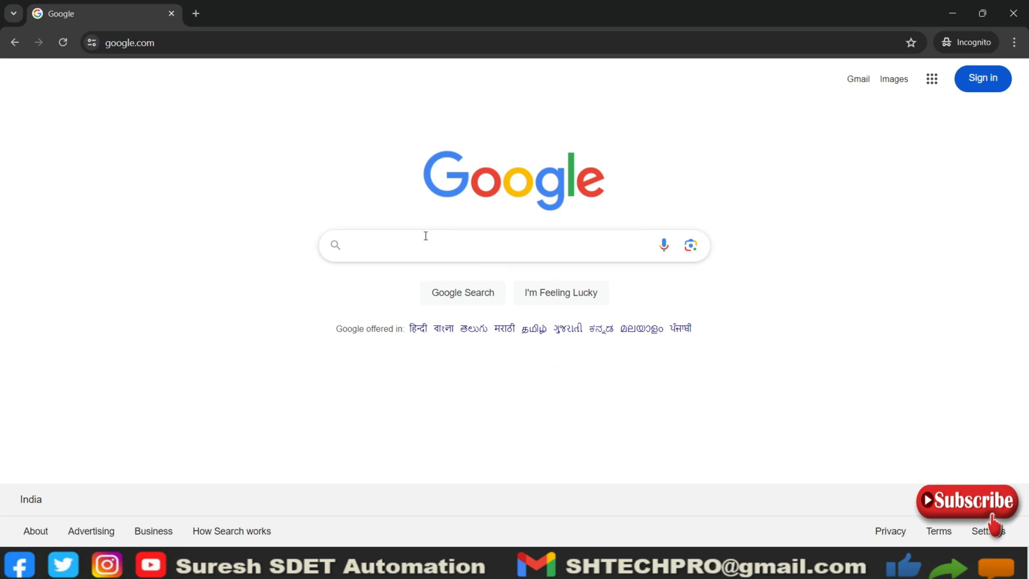
Google 'jmeter plugin manager' and open the JMeter Plugins Manager result.
type("j")
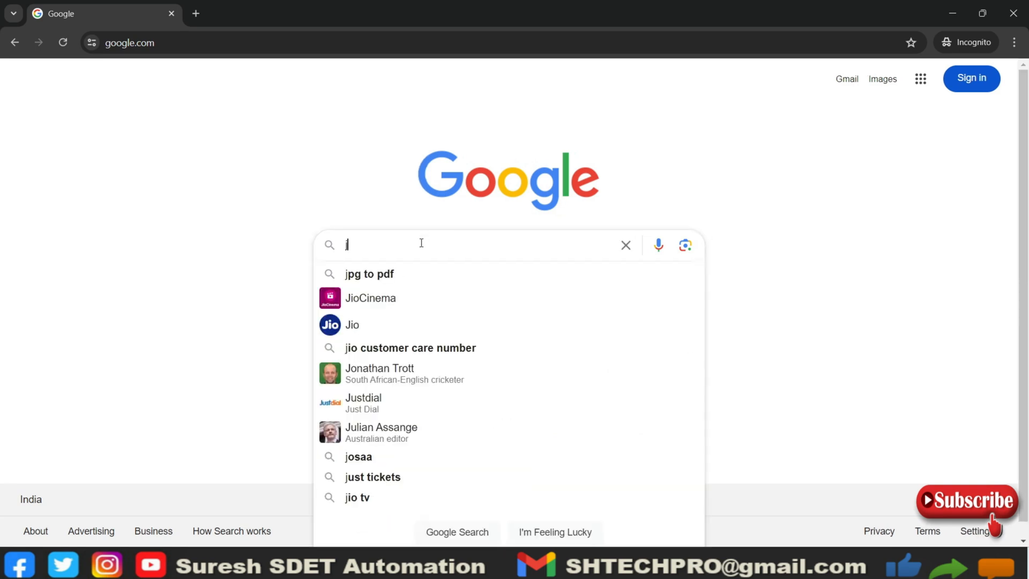
type("meter plug")
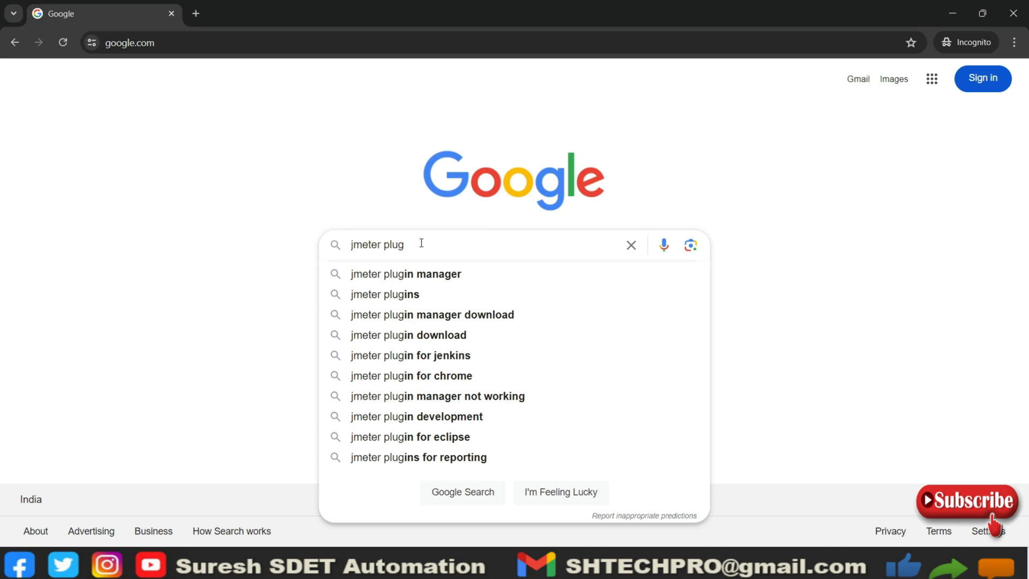
left_click(405, 274)
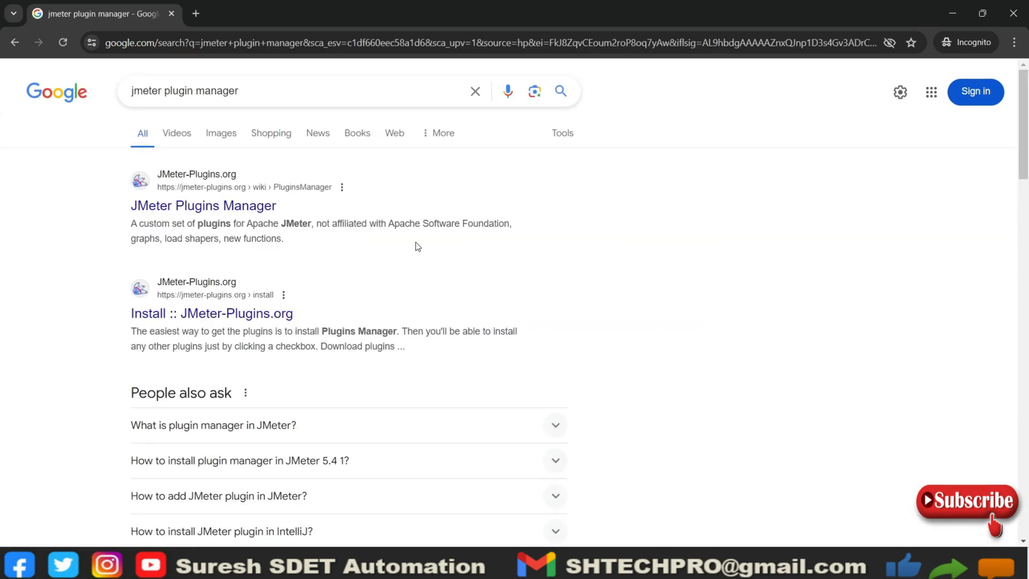
mouse_move(269, 191)
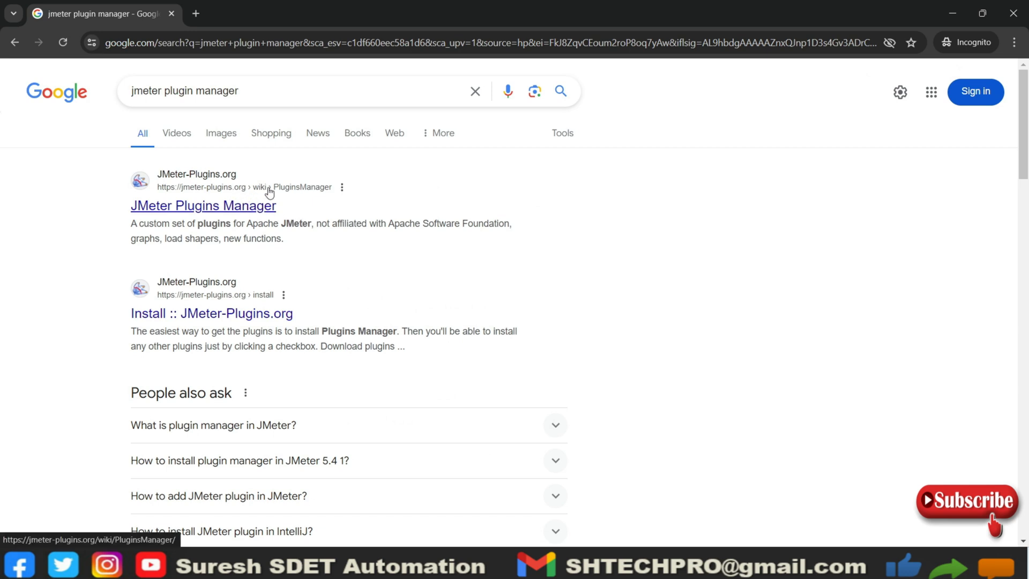
mouse_move(301, 197)
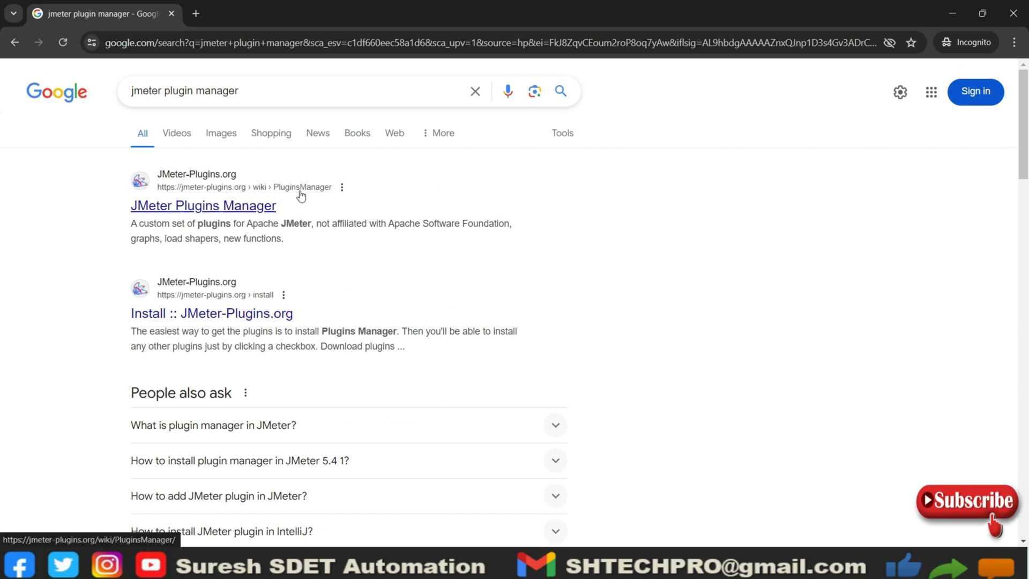
left_click(202, 205)
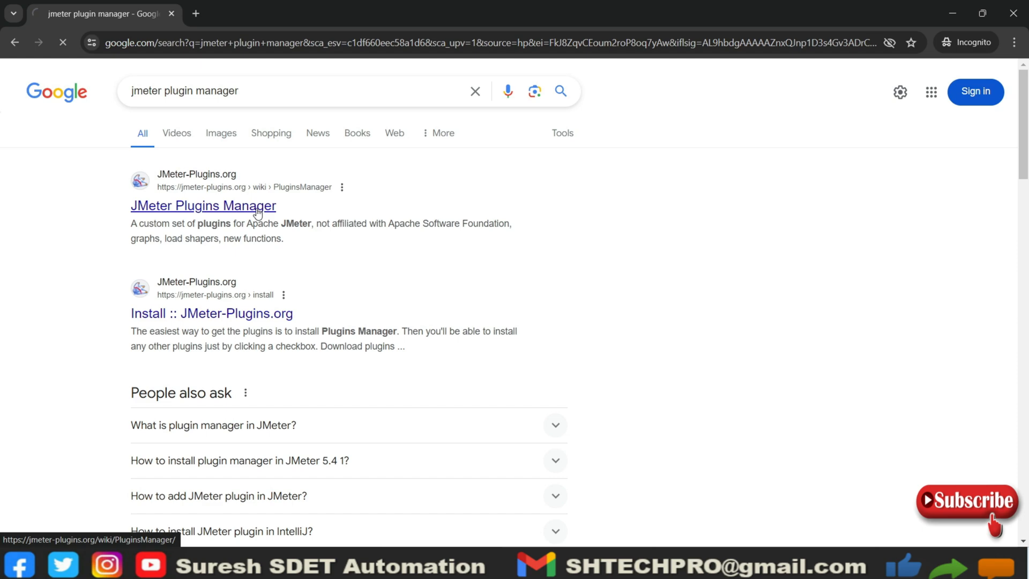
On the jmeter-plugins.org Plugins Manager page, follow the 'JAR file' download link.
left_click(203, 205)
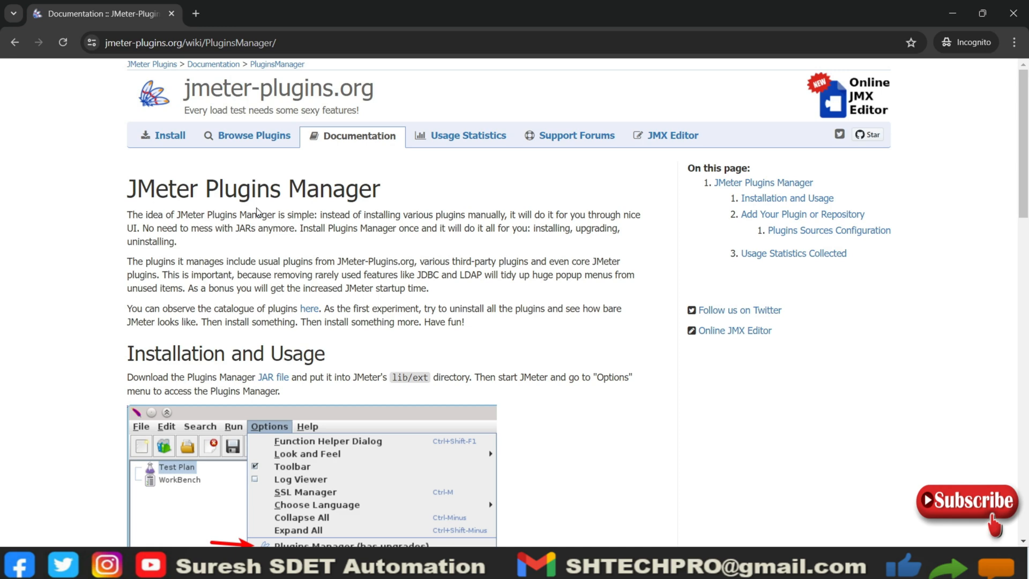
mouse_move(228, 250)
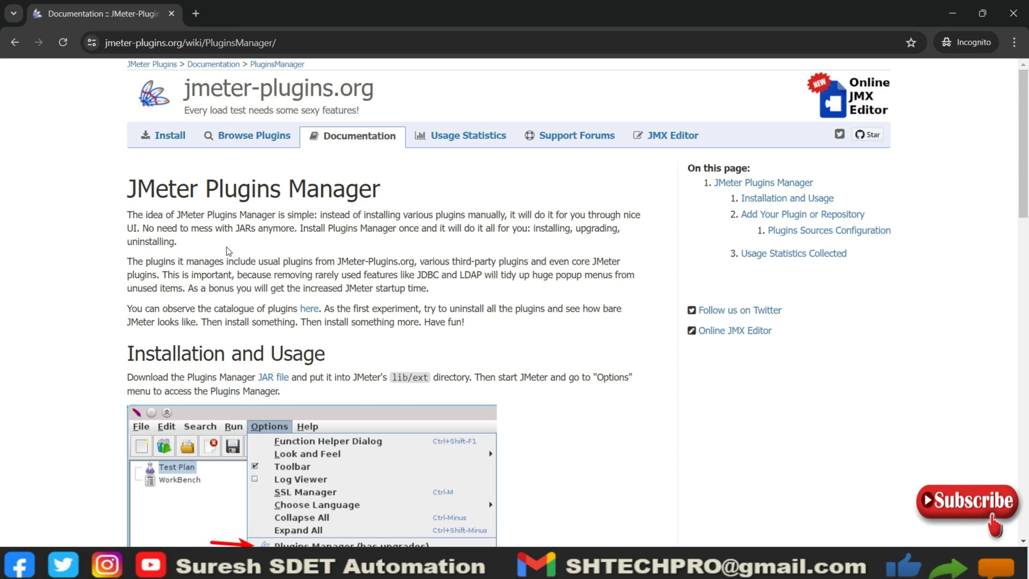
left_click(273, 377)
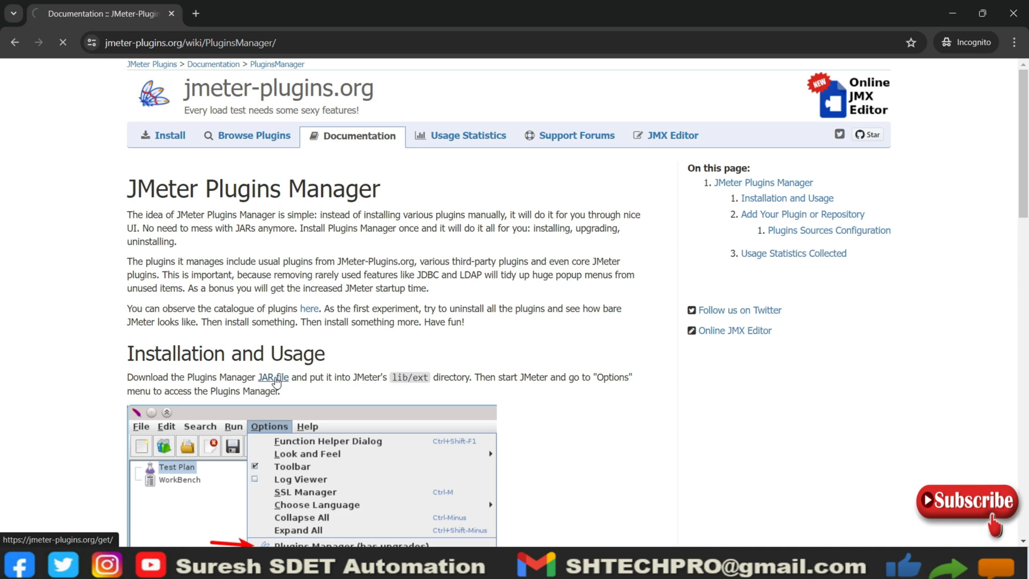
Save jmeter-plugins-manager-1.10.jar to Downloads and confirm it finished downloading.
left_click(271, 376)
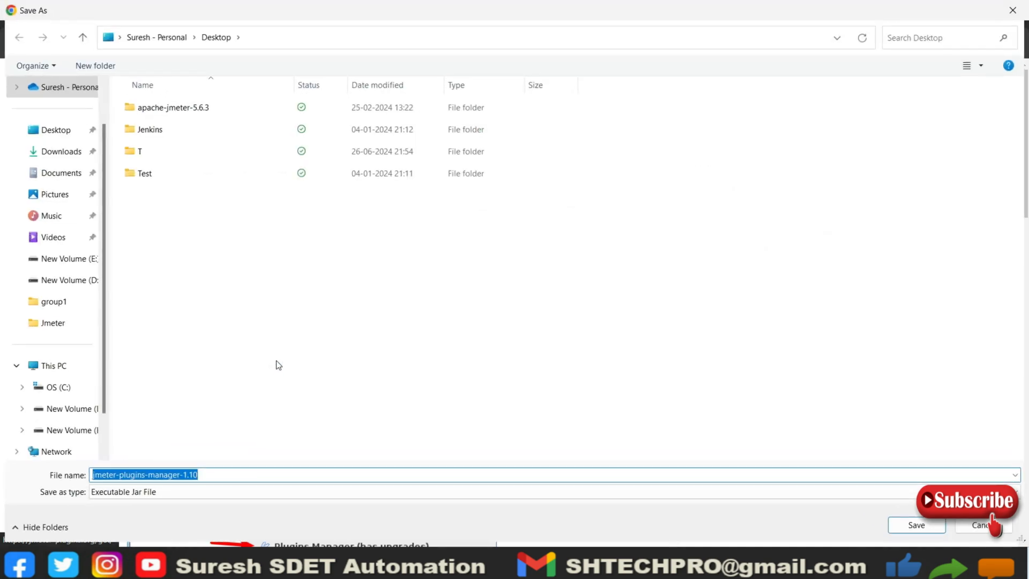
left_click(61, 152)
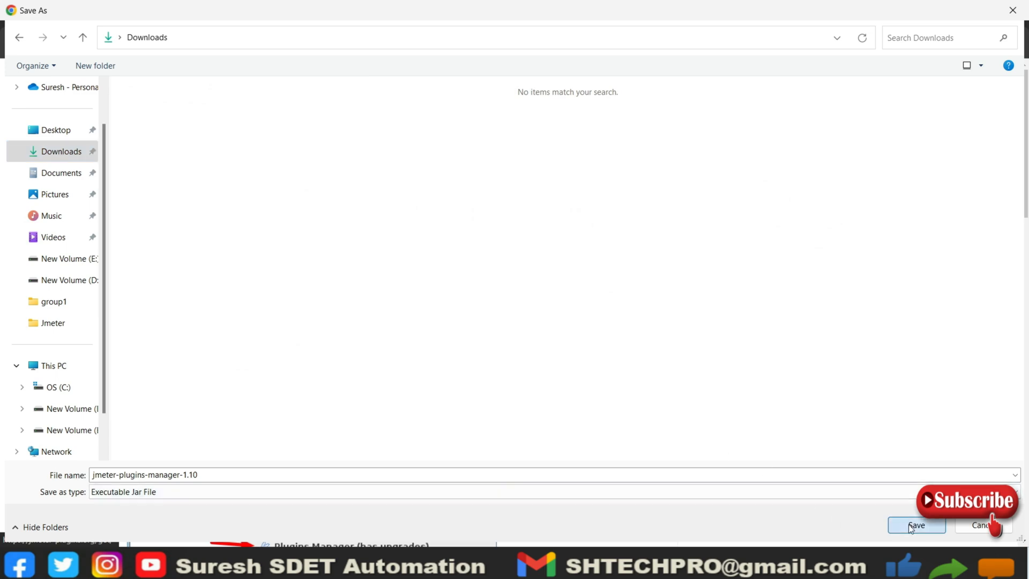
left_click(916, 525)
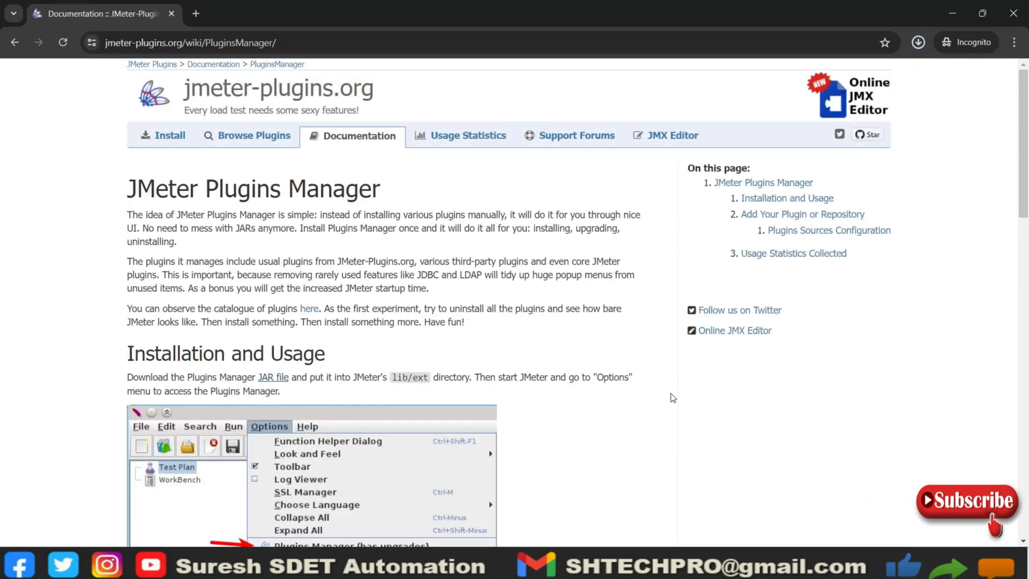
left_click(918, 42)
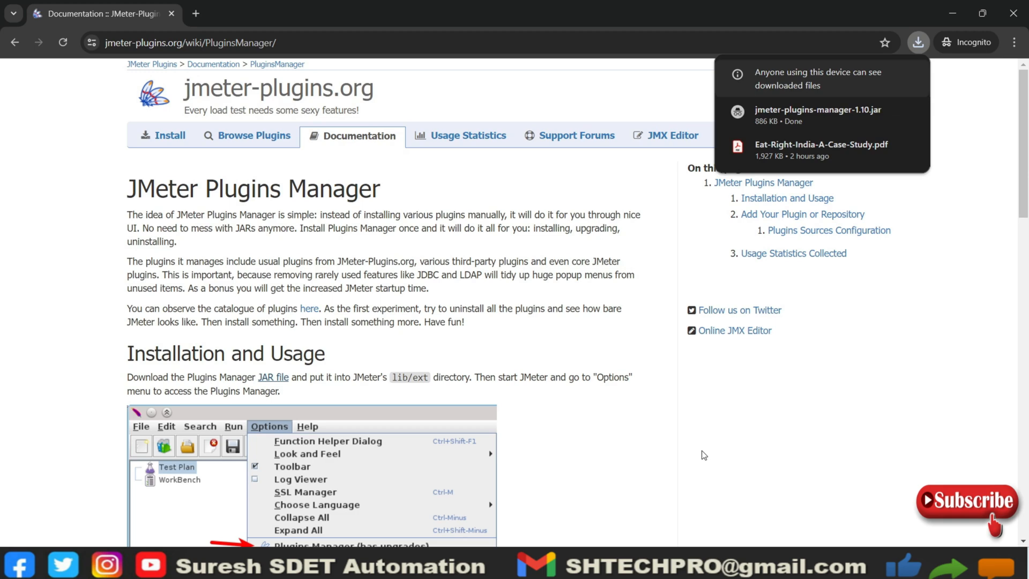
mouse_move(678, 461)
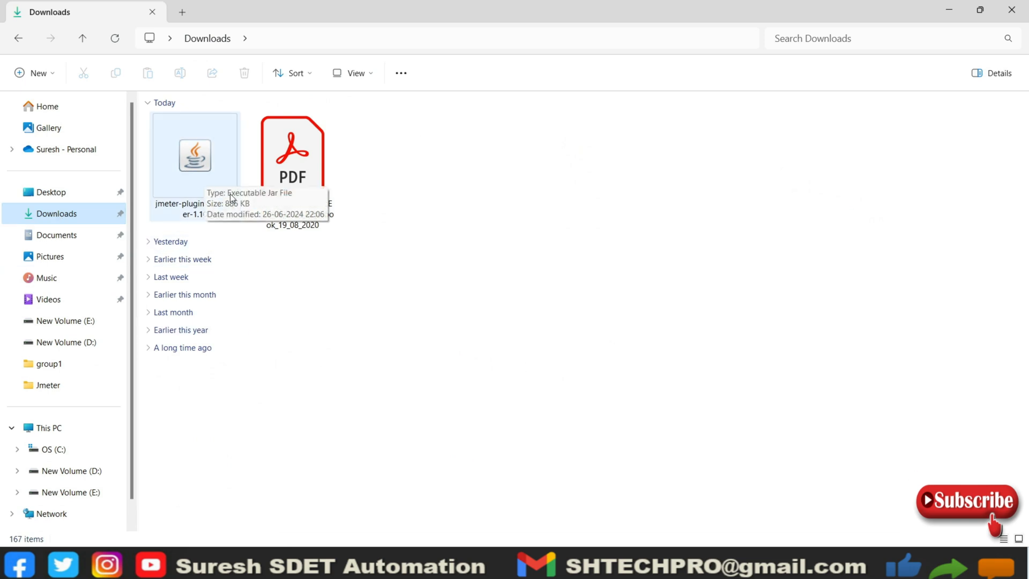
Take the downloaded jar to C:\apache-jmeter-5.6.3\lib\ext in File Explorer.
left_click(195, 161)
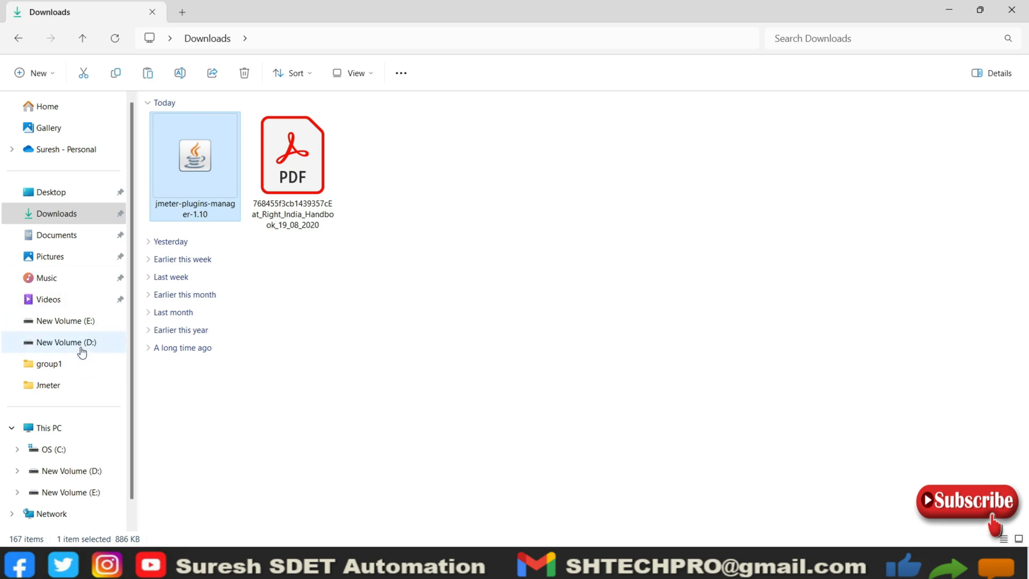
mouse_move(88, 443)
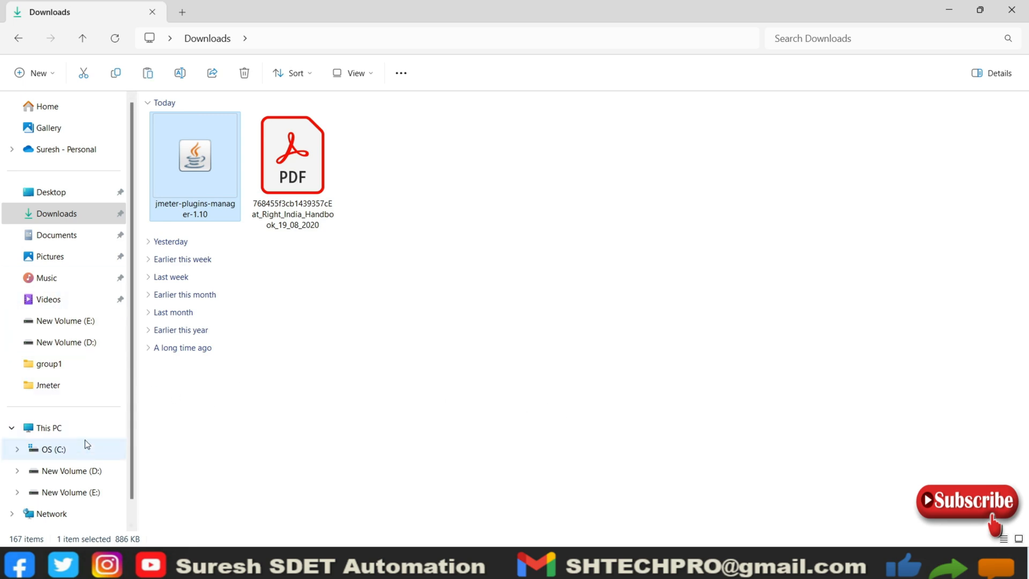
left_click(45, 449)
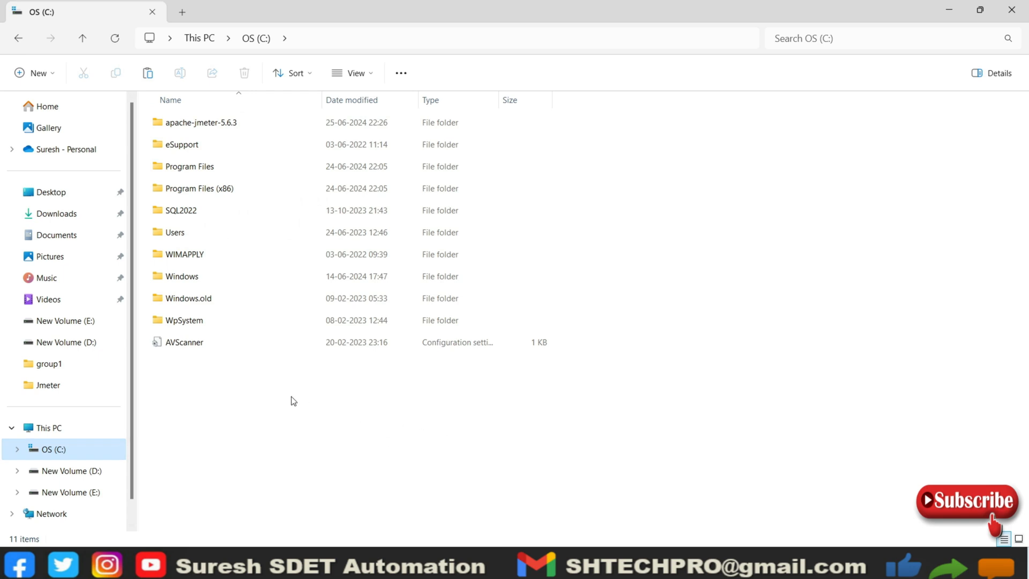
mouse_move(236, 143)
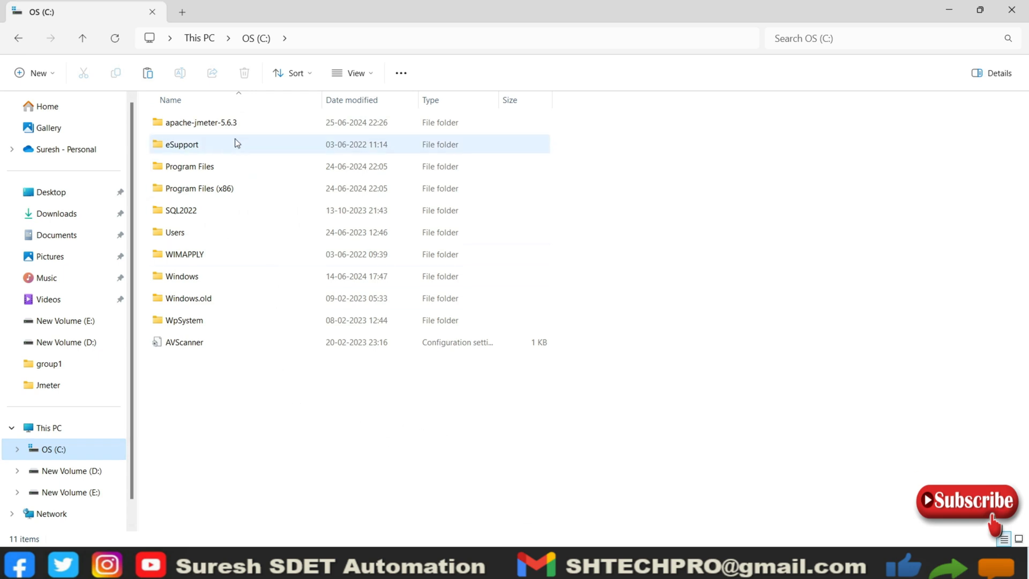
double_click(199, 122)
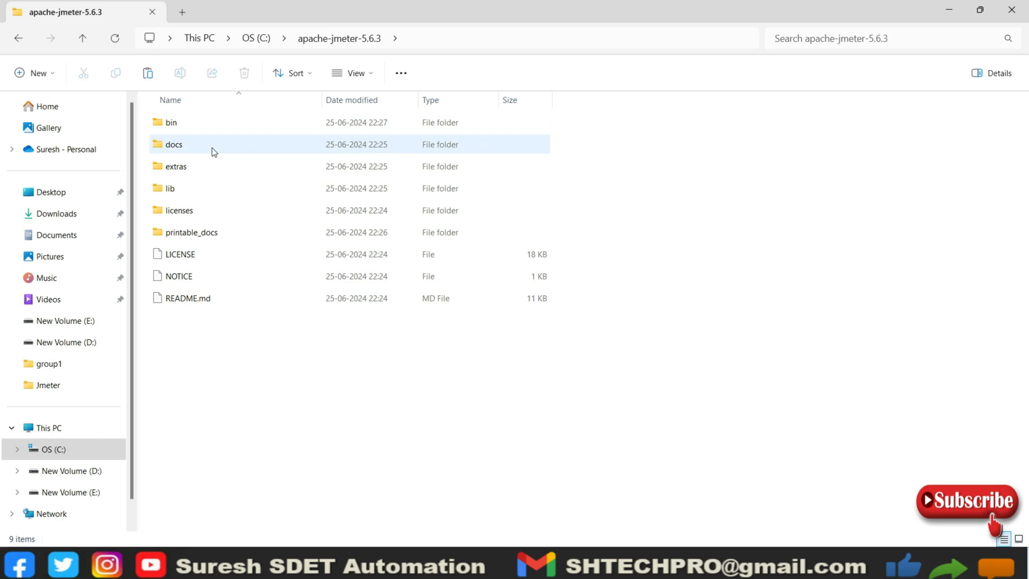
mouse_move(221, 159)
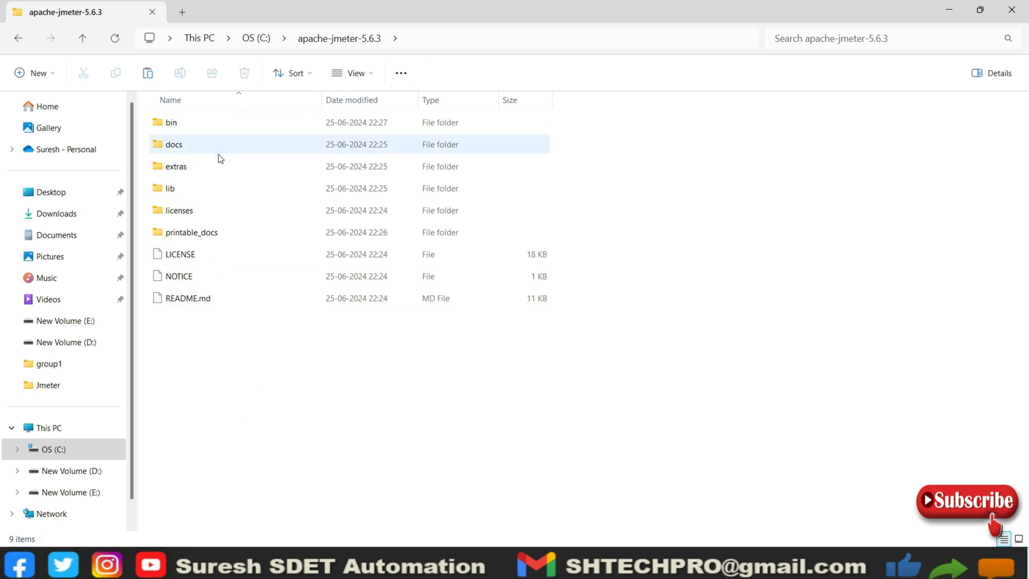
mouse_move(178, 191)
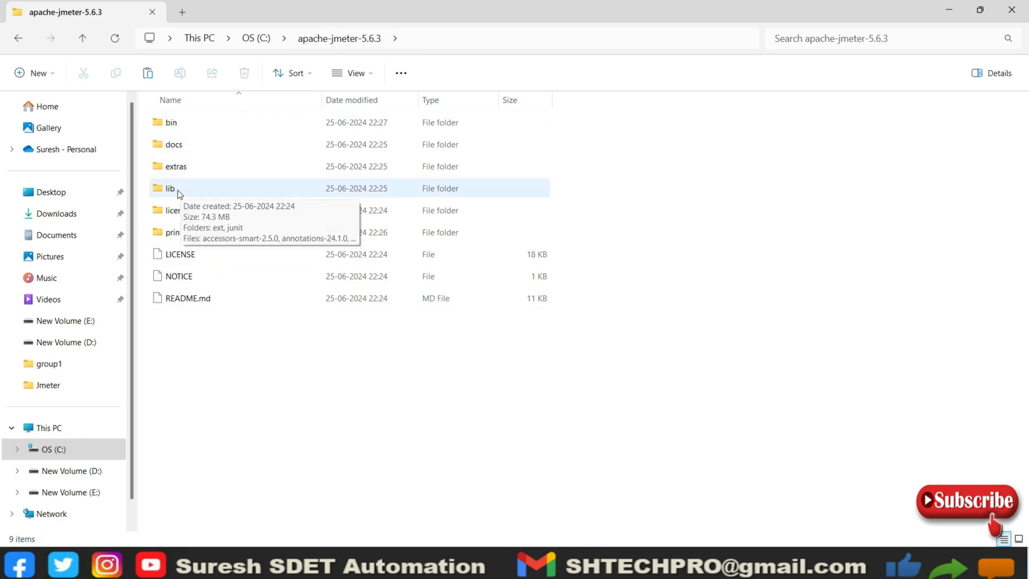
double_click(167, 188)
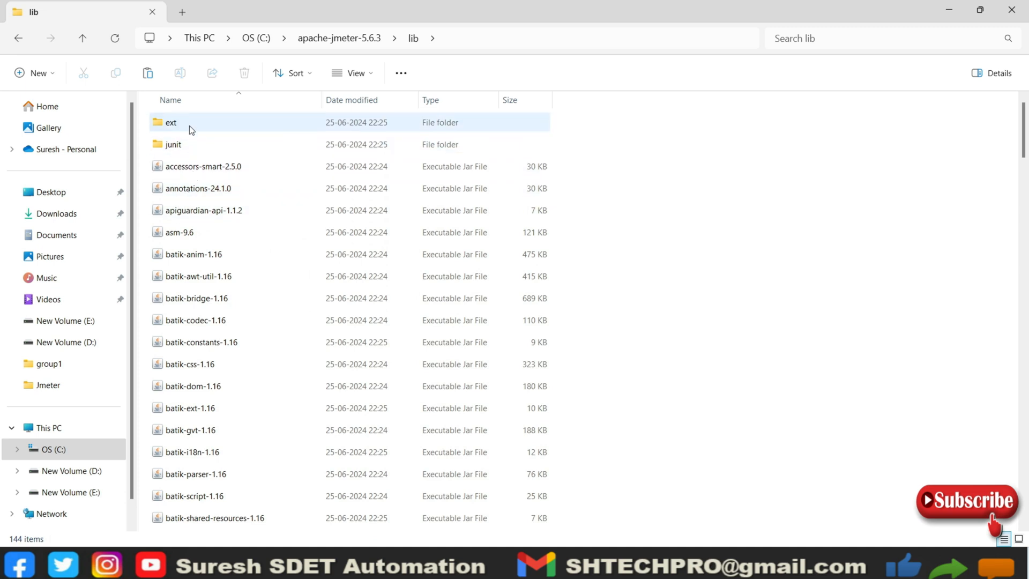
double_click(170, 122)
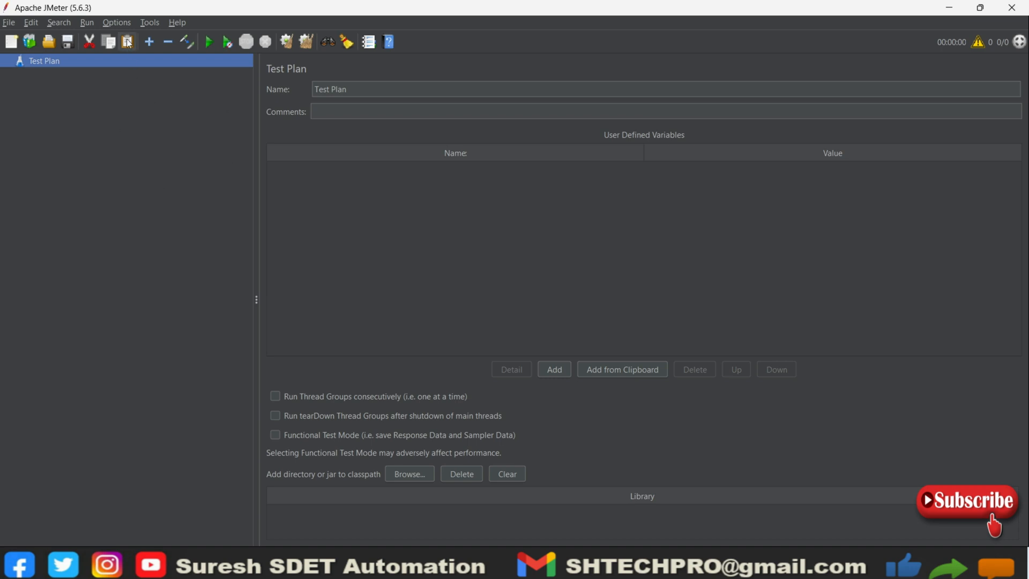
Exit Apache JMeter via its window close button.
left_click(117, 22)
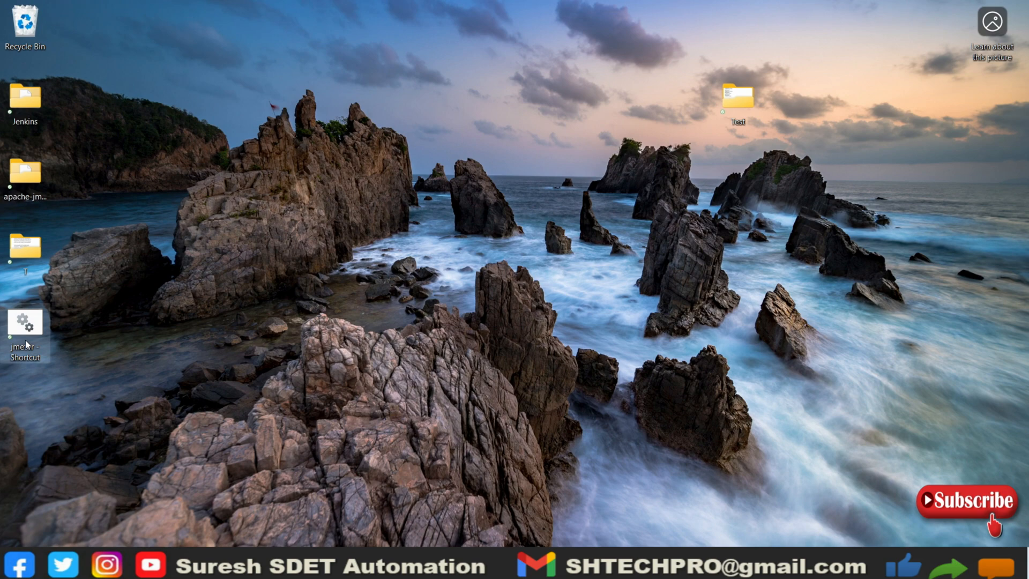
Launch JMeter from the desktop shortcut, maximize it, and open the Options menu.
double_click(25, 321)
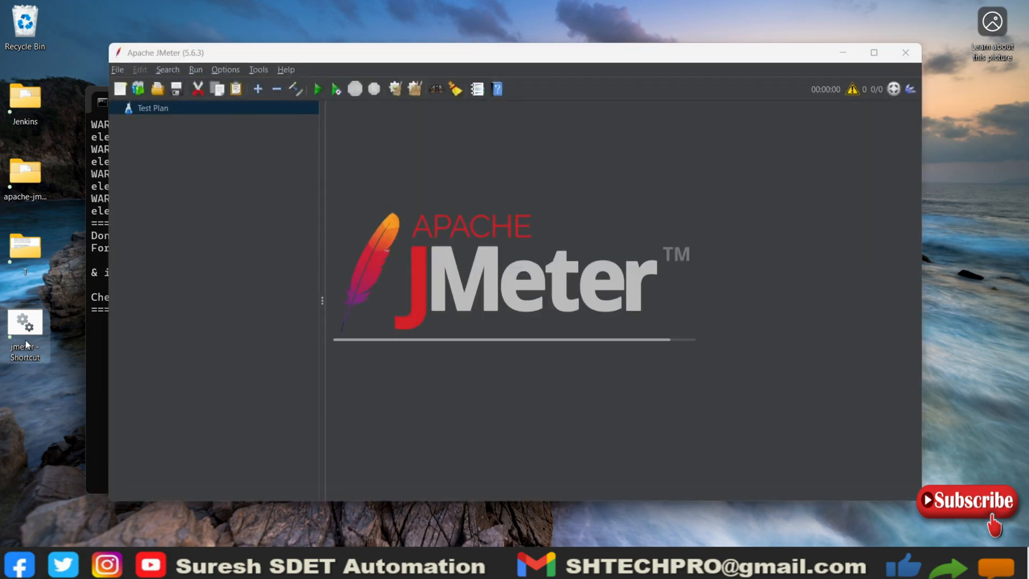
left_click(873, 52)
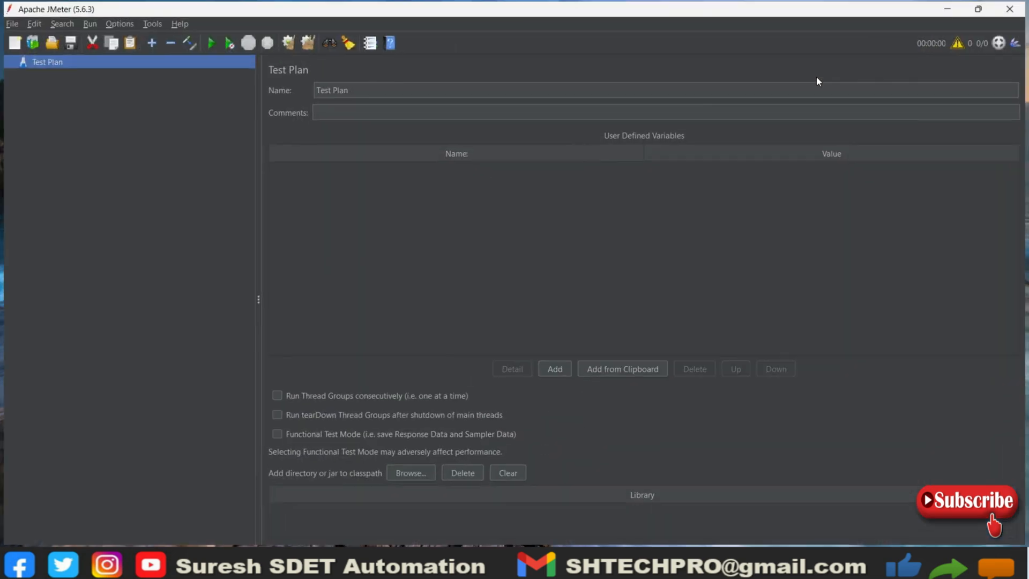
left_click(118, 23)
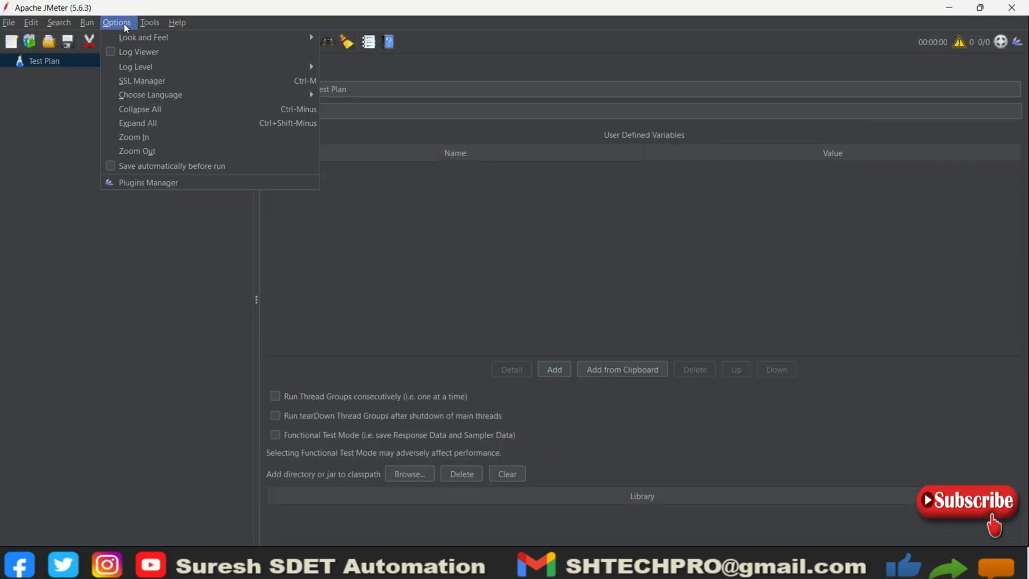
Choose Plugins Manager from the Options menu.
left_click(147, 182)
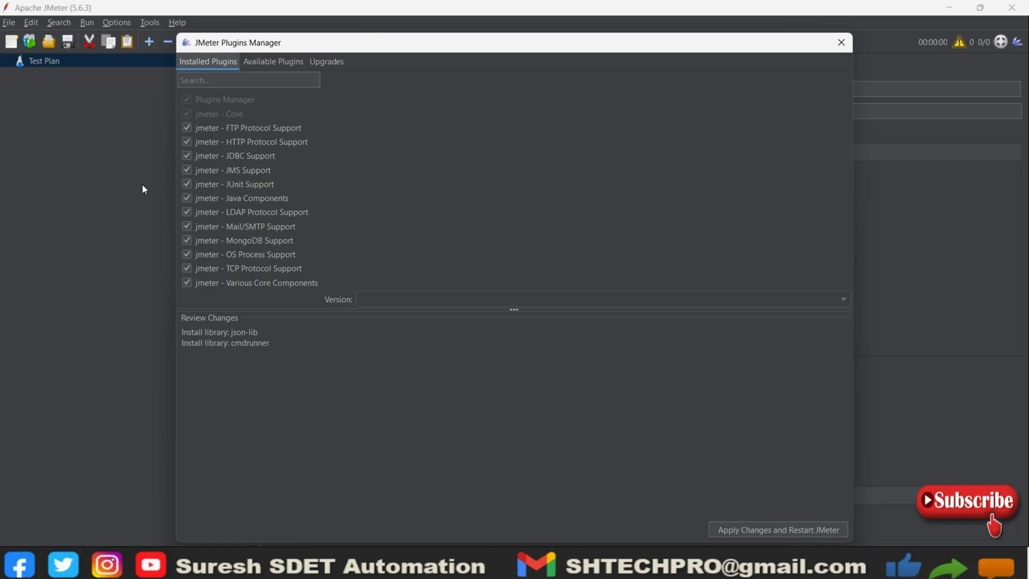
mouse_move(417, 150)
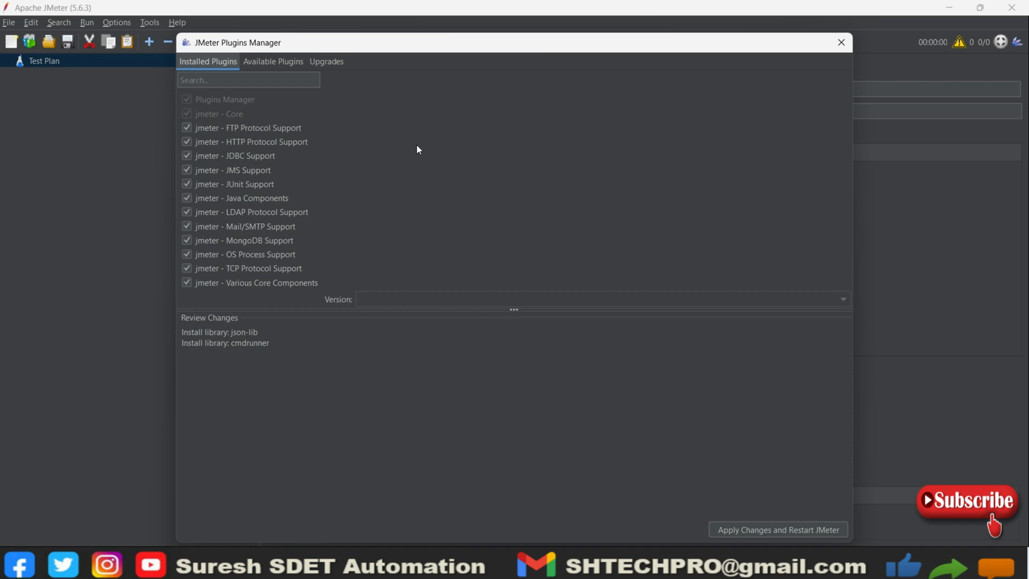
mouse_move(467, 164)
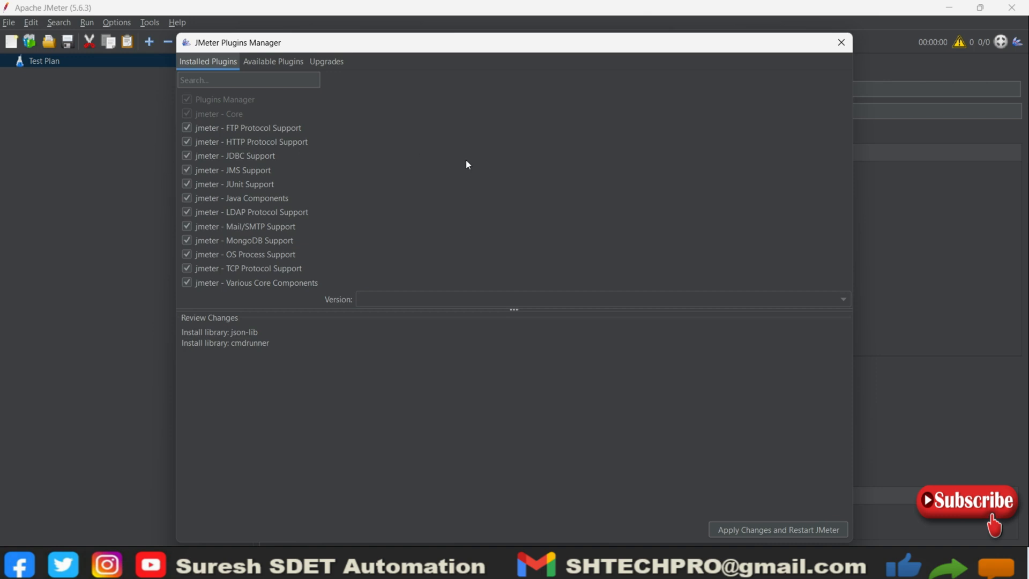
mouse_move(755, 122)
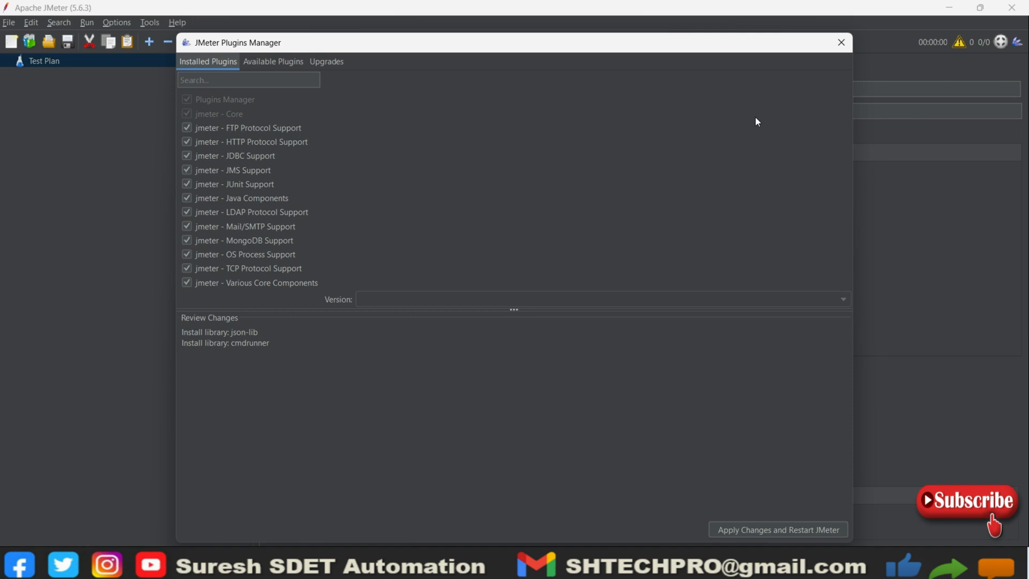